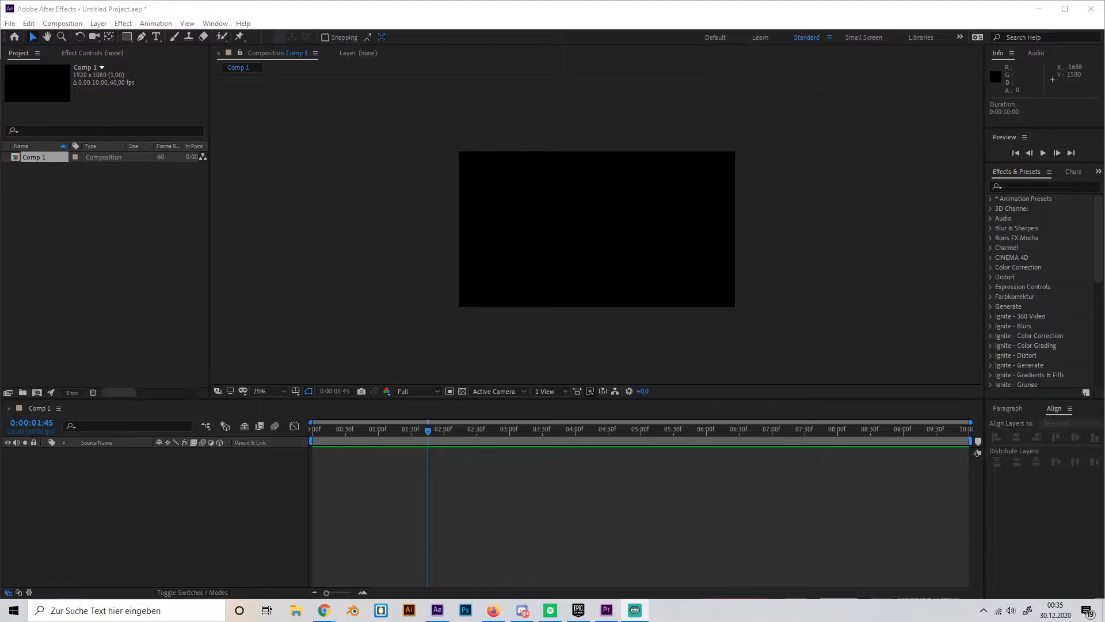
mouse_move(200, 351)
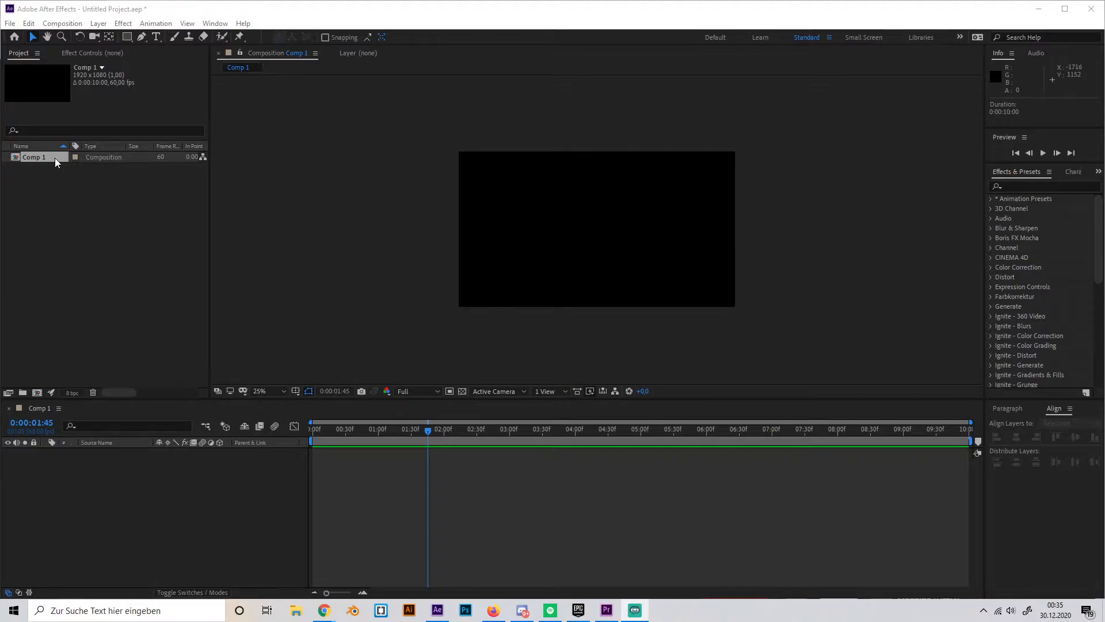
mouse_move(631, 390)
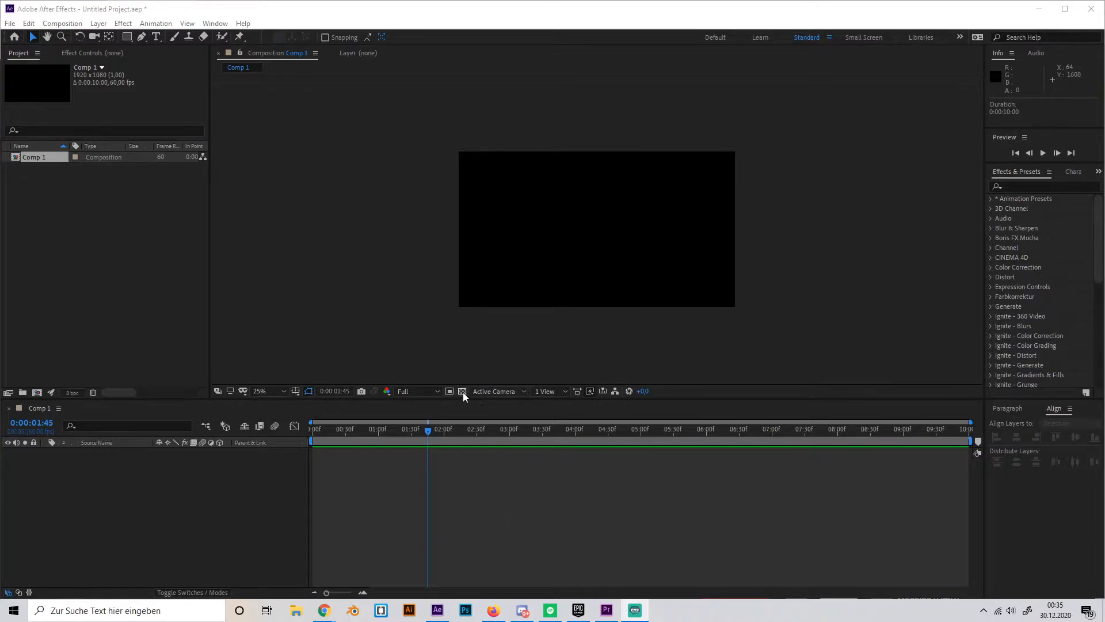
- Turn on the transparency grid so the empty composition background shows as transparent
left_click(463, 391)
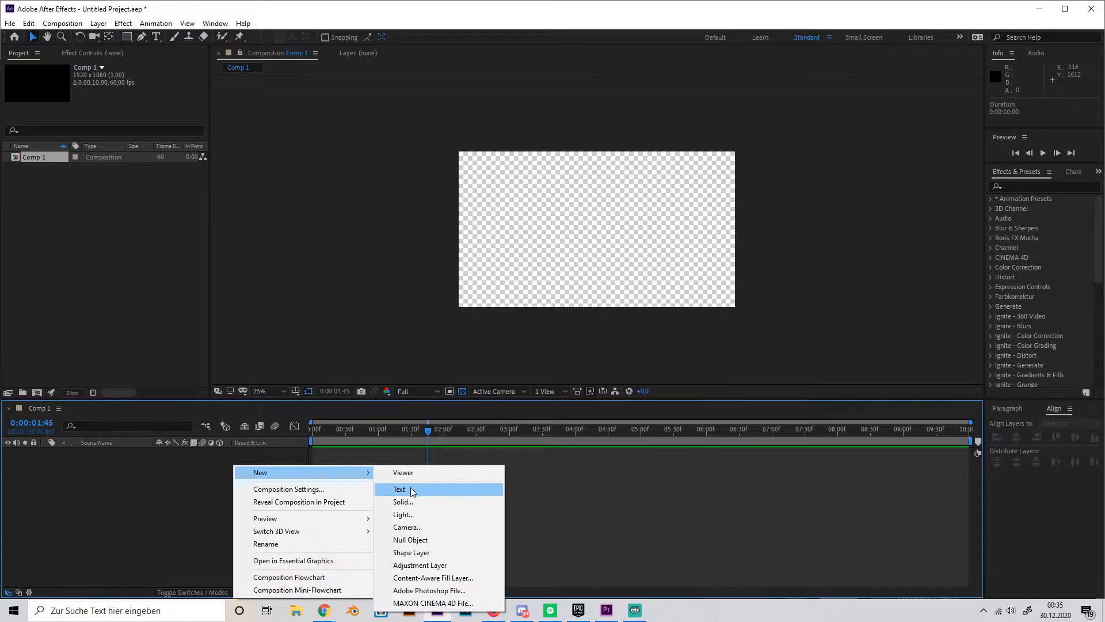
- Add a centred rectangle shape layer with a 45 px black stroke and no fill
left_click(411, 552)
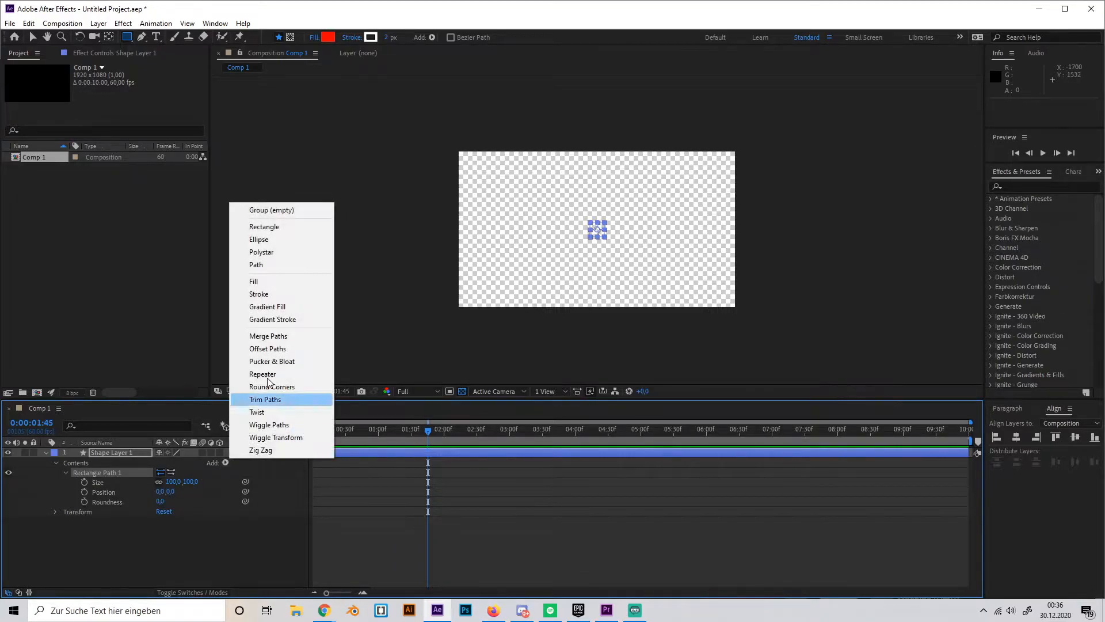
left_click(259, 294)
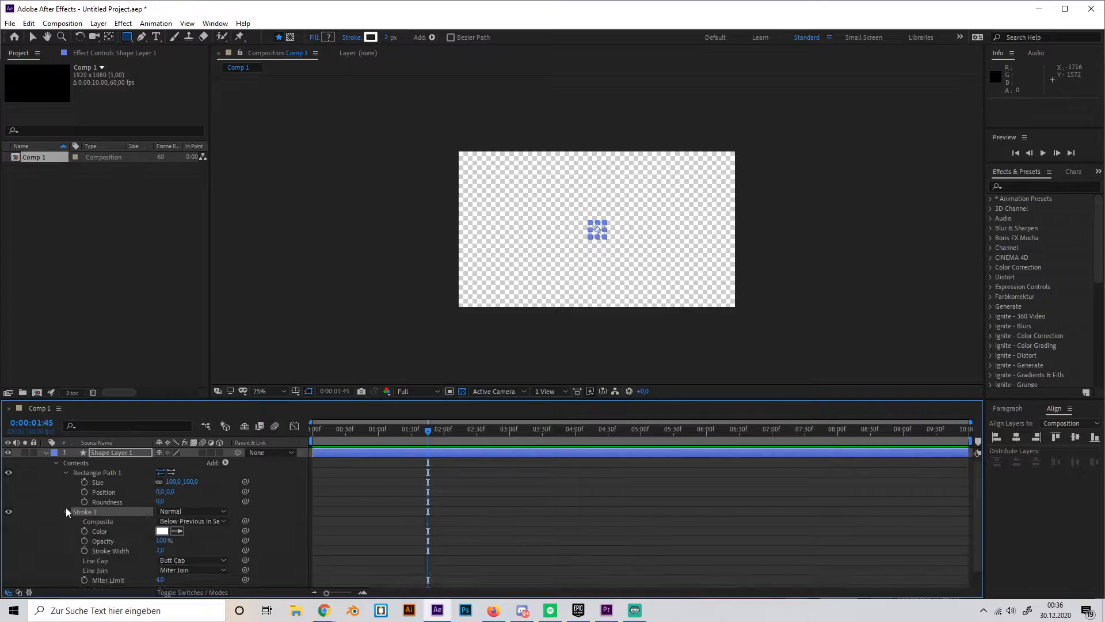
left_click(161, 531)
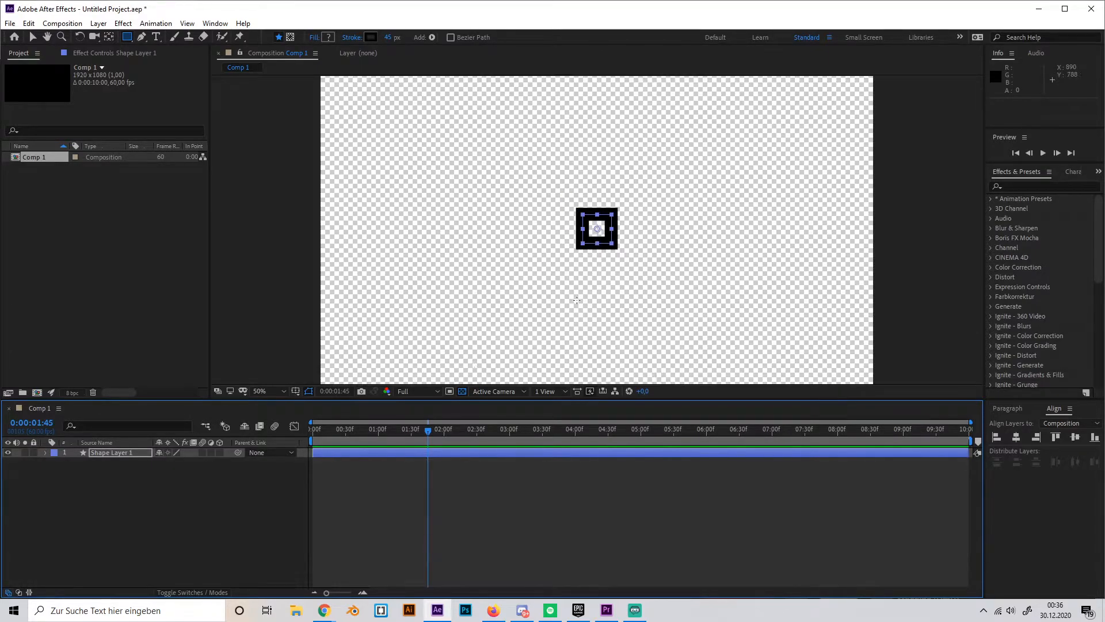
mouse_move(456, 295)
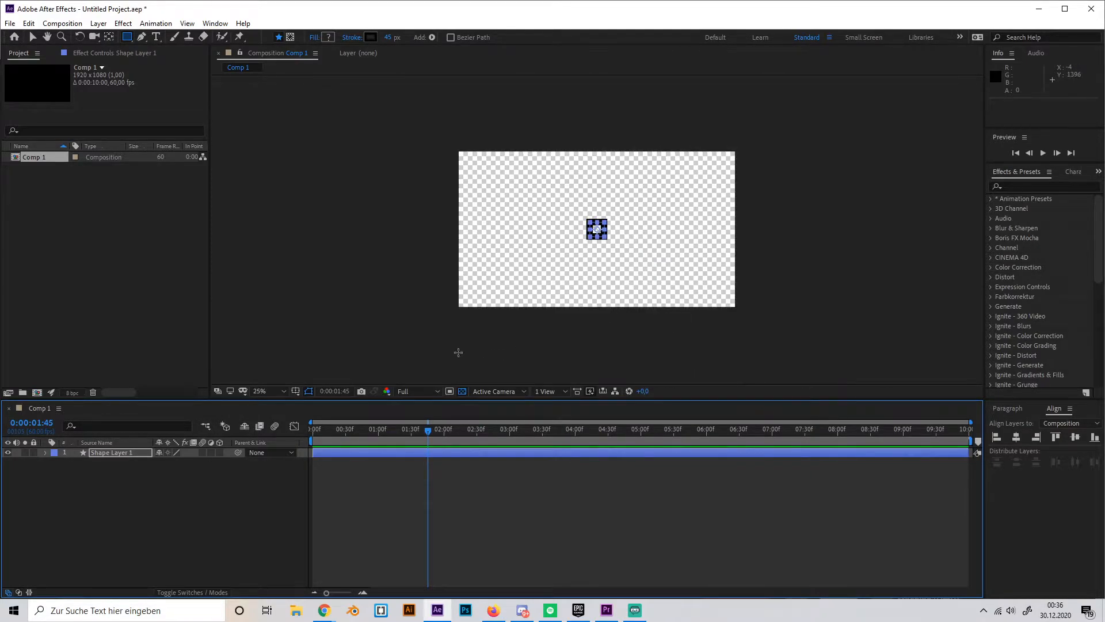
- Reveal the square's Rotation property and keyframe a full spin from first to last frame
left_click(311, 430)
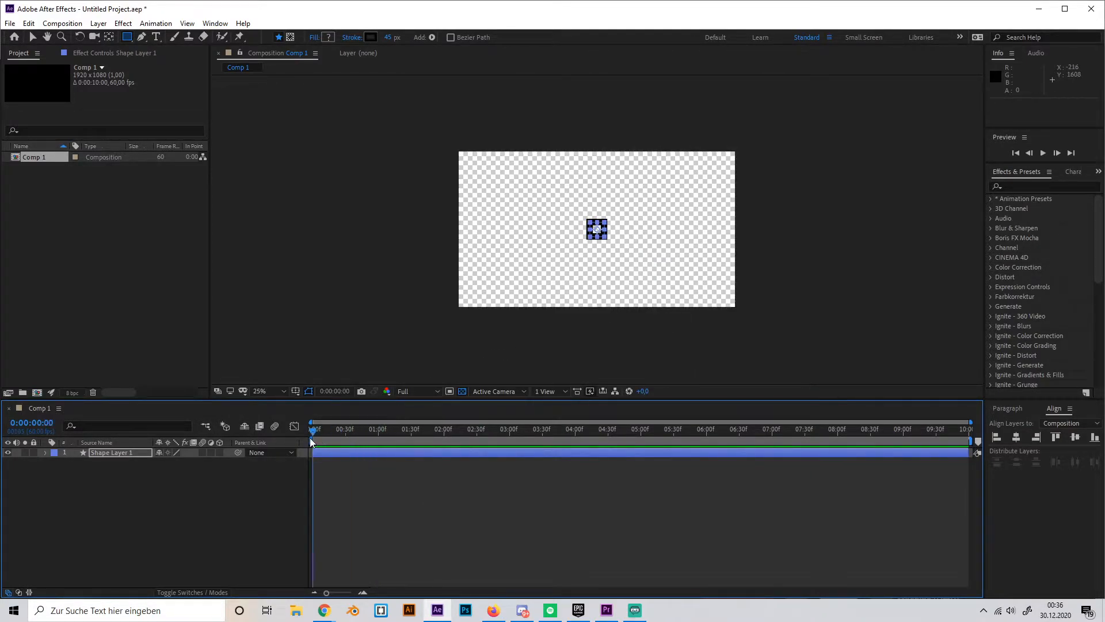
mouse_move(311, 430)
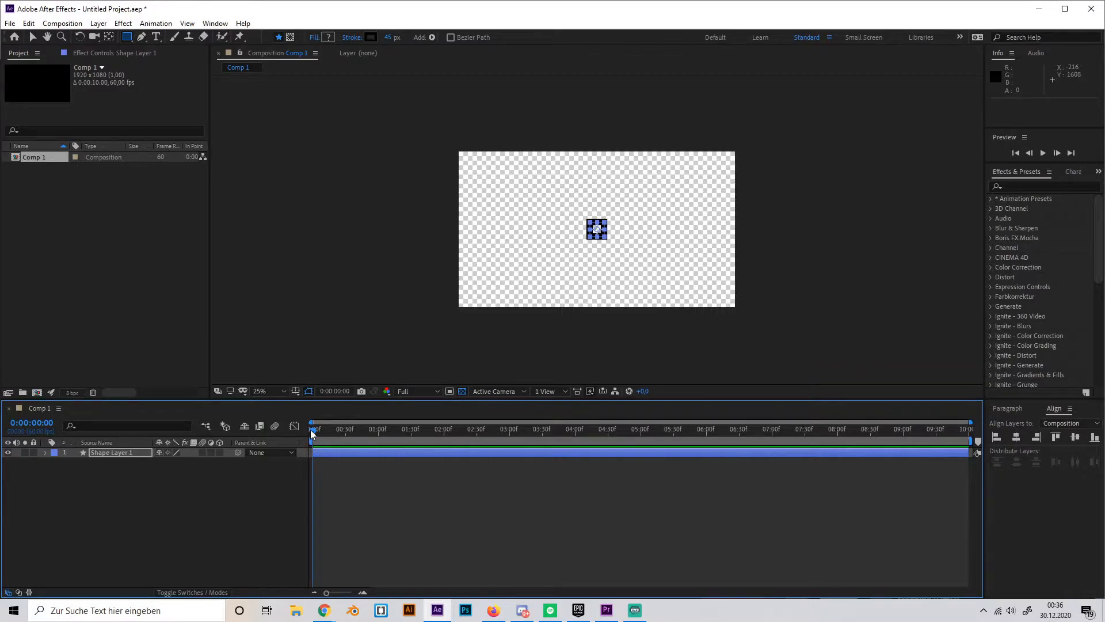
key("r")
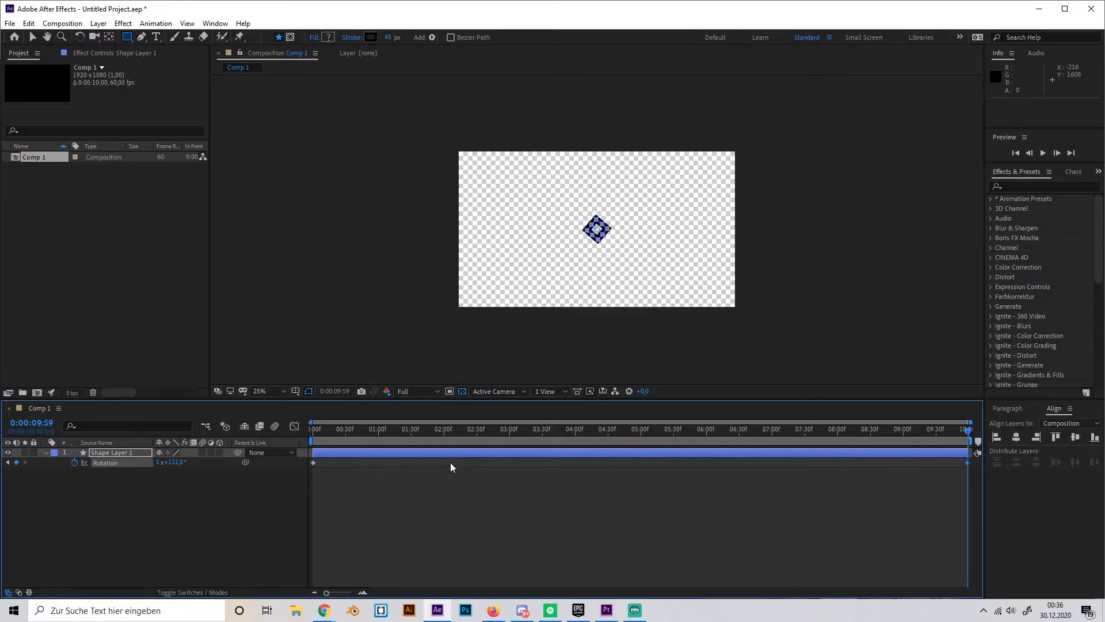
left_click(418, 428)
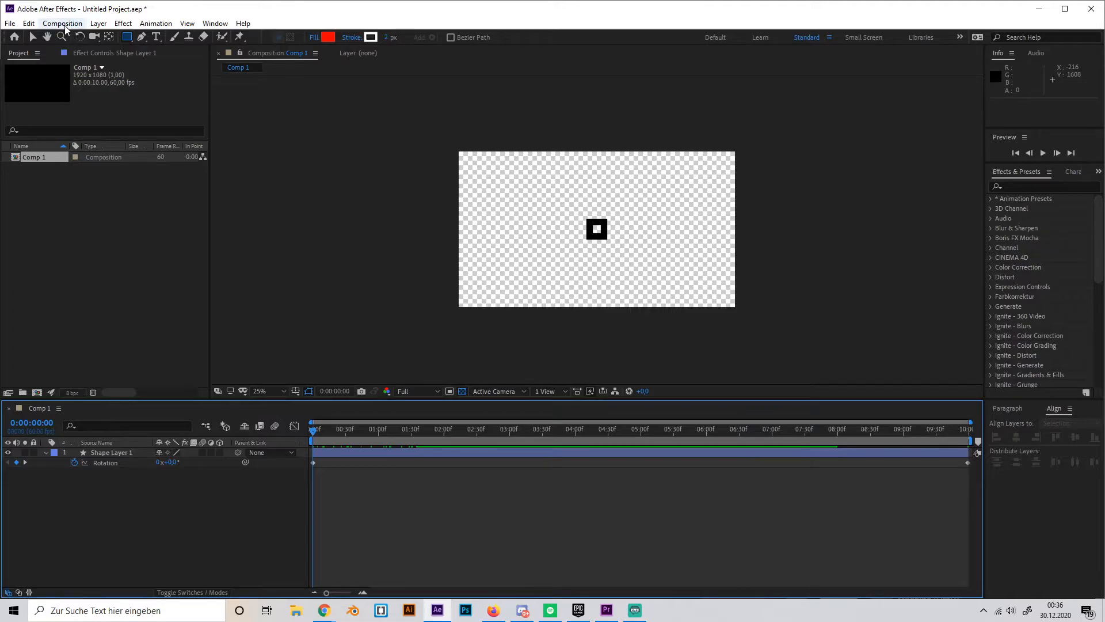
- Add Comp 1 to the Render Queue and open its Lossless output module settings
left_click(62, 23)
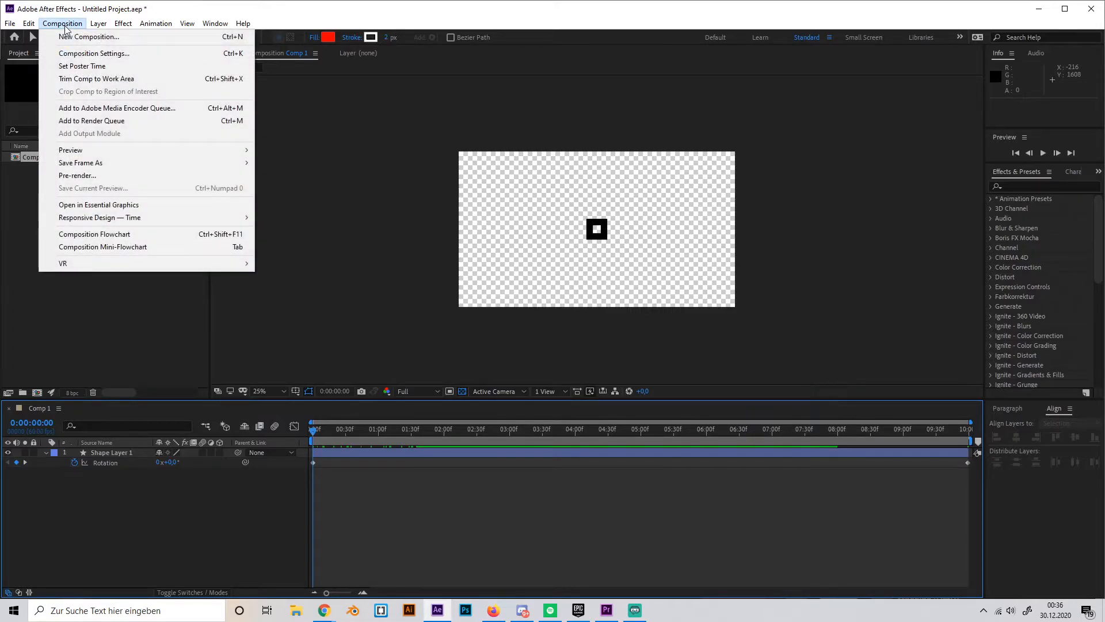
left_click(91, 120)
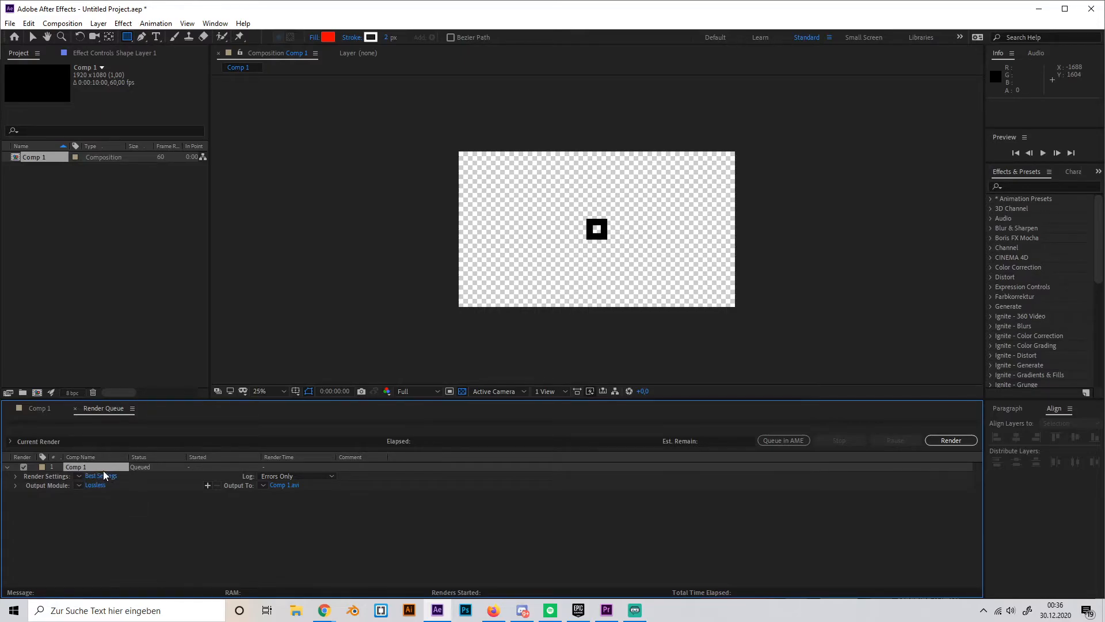
left_click(94, 485)
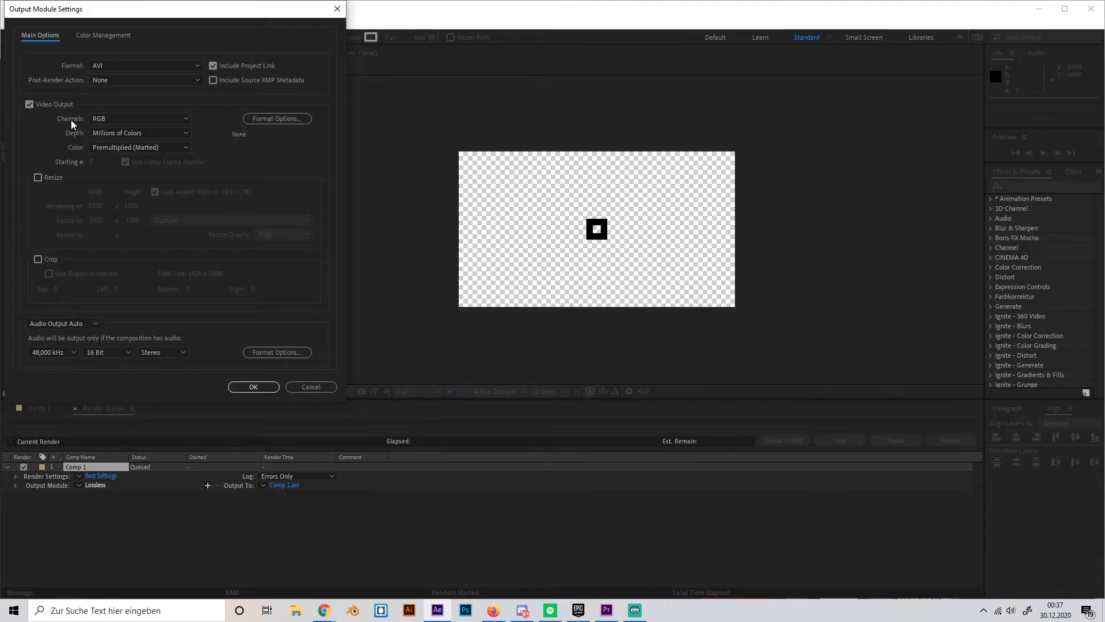
- Set output channels to RGB + Alpha and keep AVI as the format
left_click(137, 118)
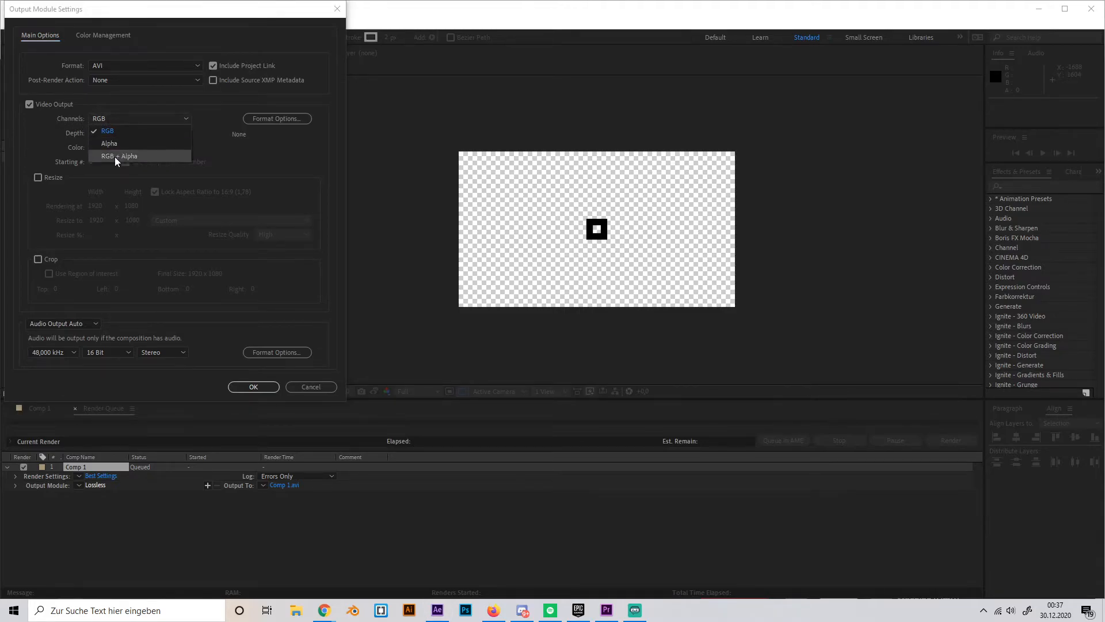
left_click(121, 156)
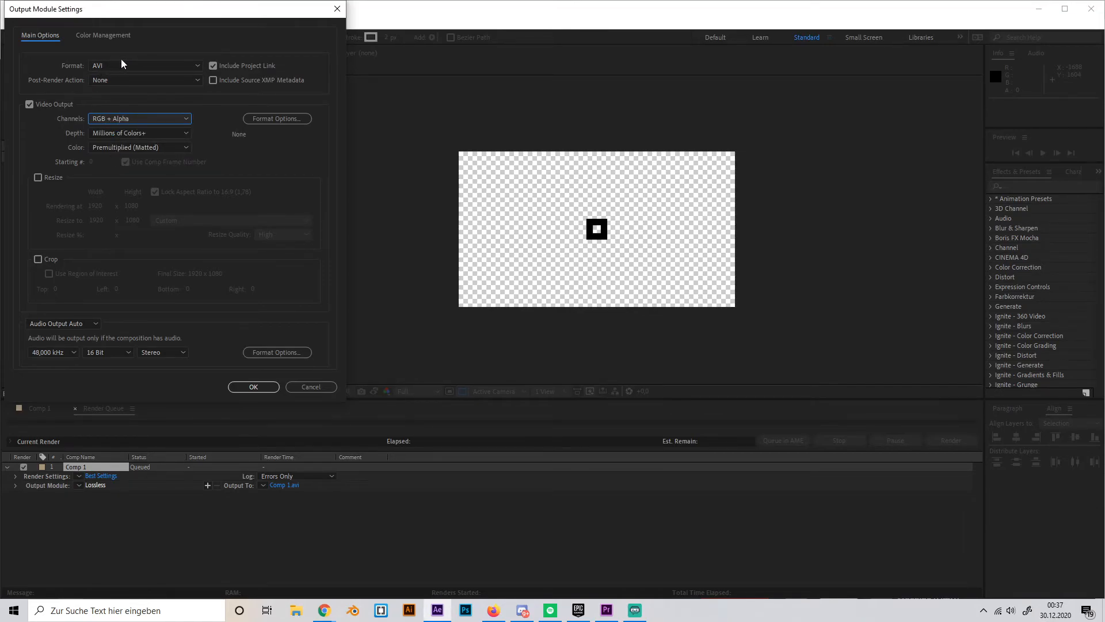
left_click(145, 65)
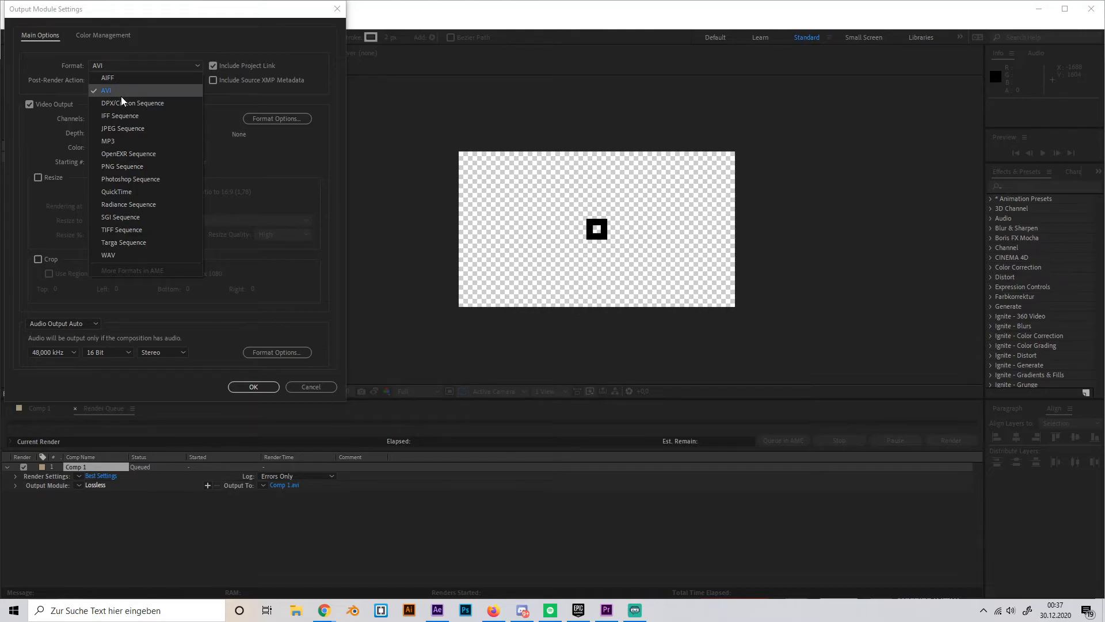
mouse_move(131, 179)
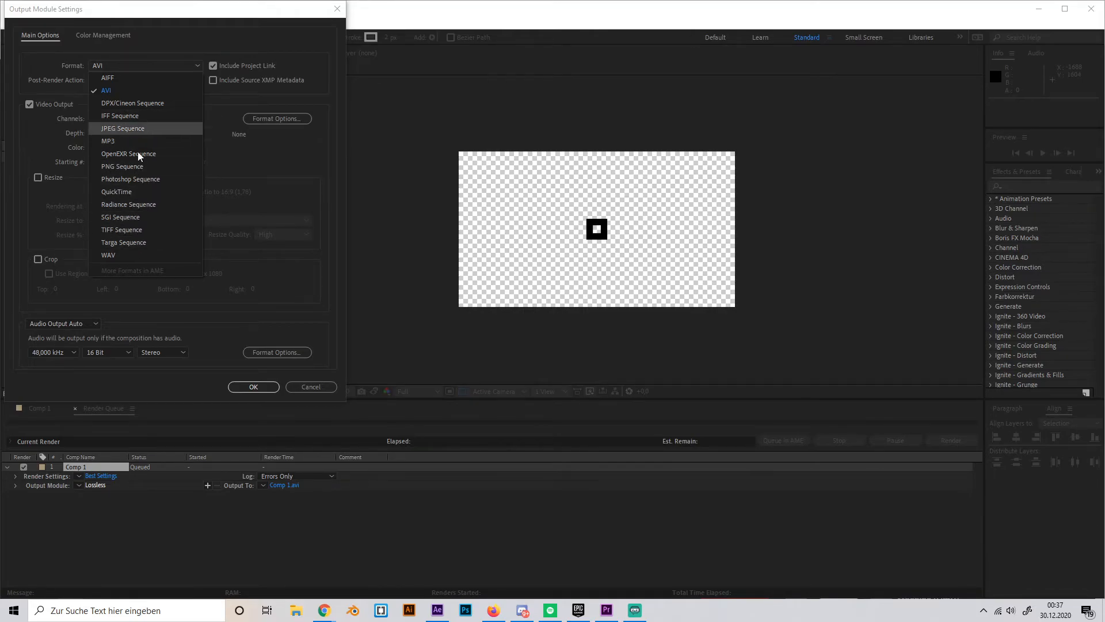
mouse_move(135, 179)
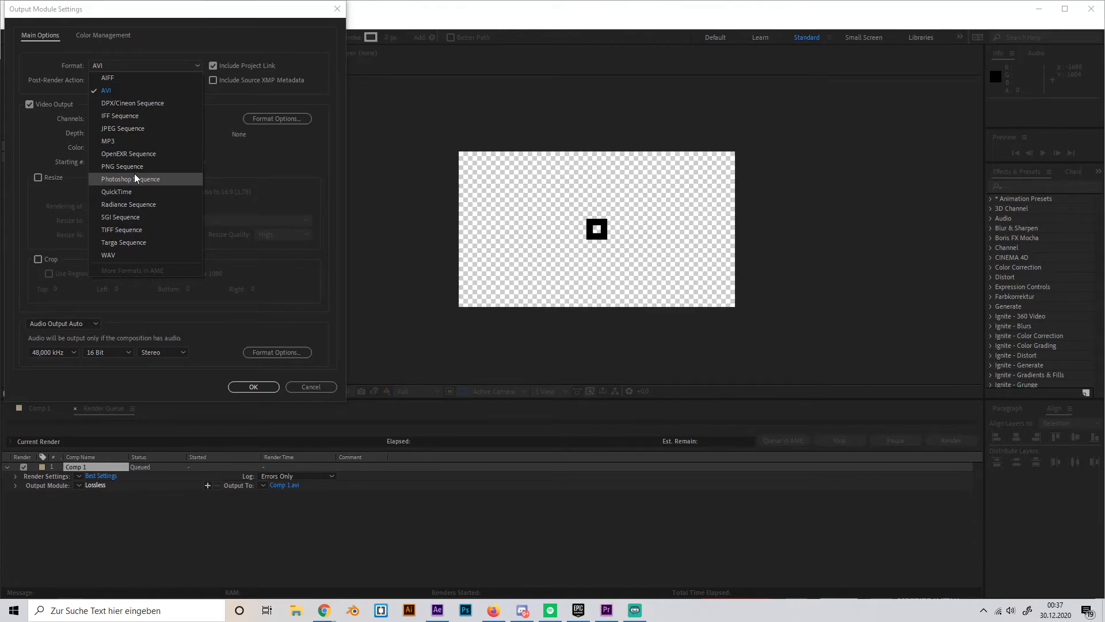
left_click(104, 90)
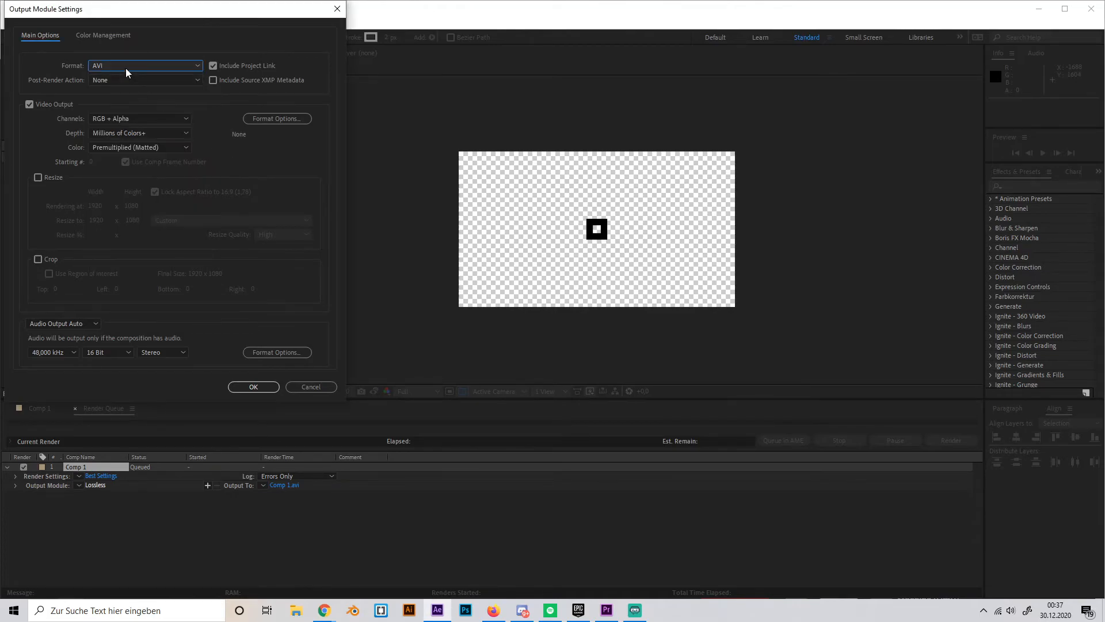
- Recheck the format and channel options, then confirm the output module settings
left_click(144, 66)
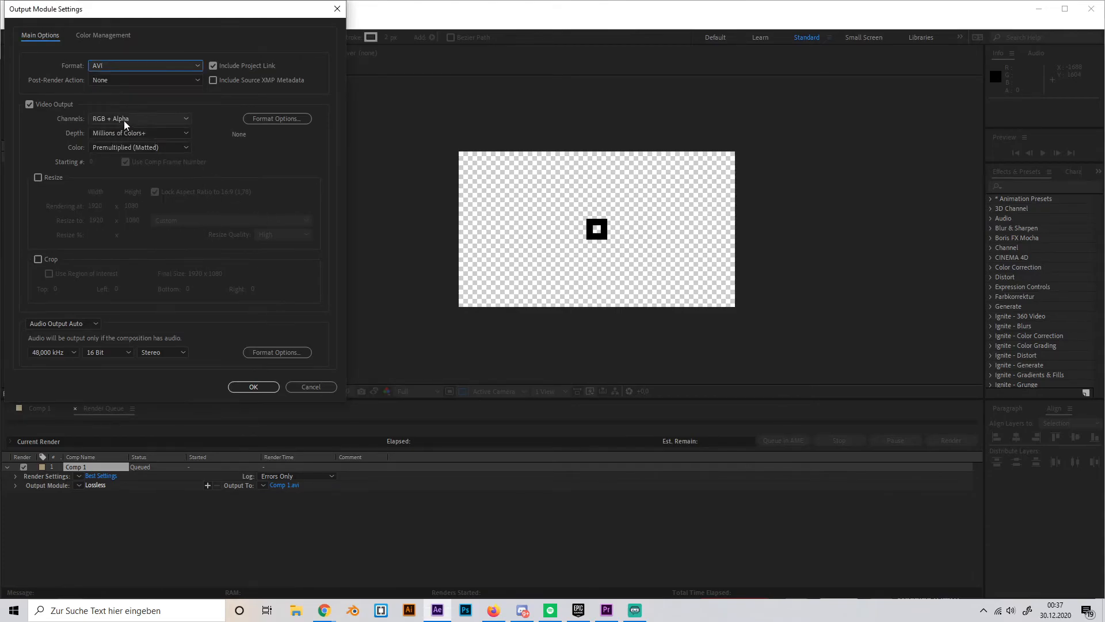
left_click(139, 118)
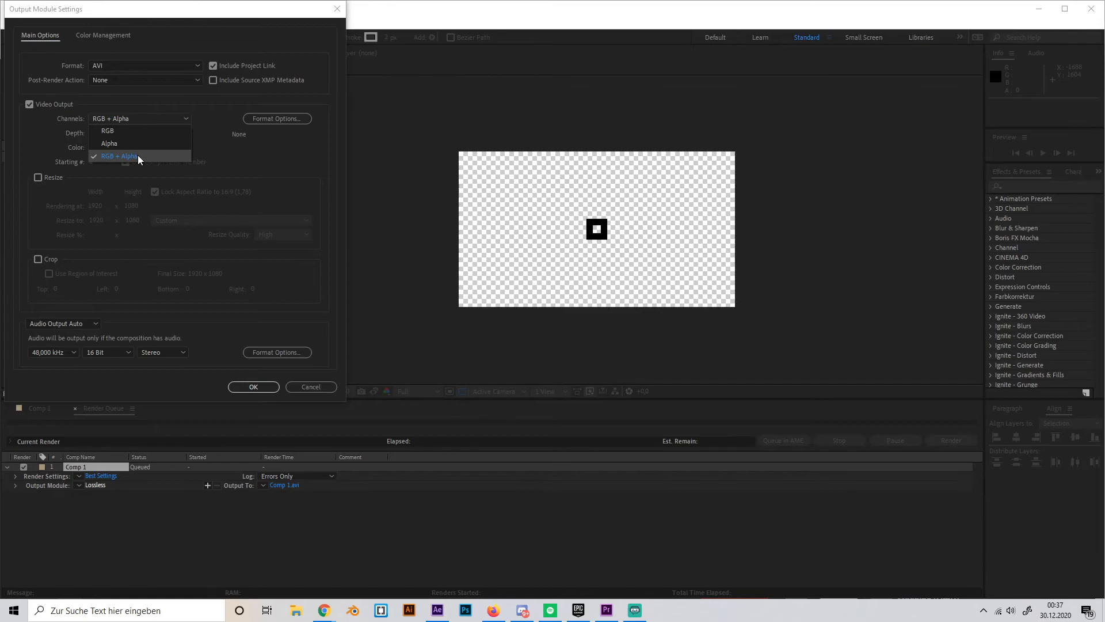
mouse_move(254, 386)
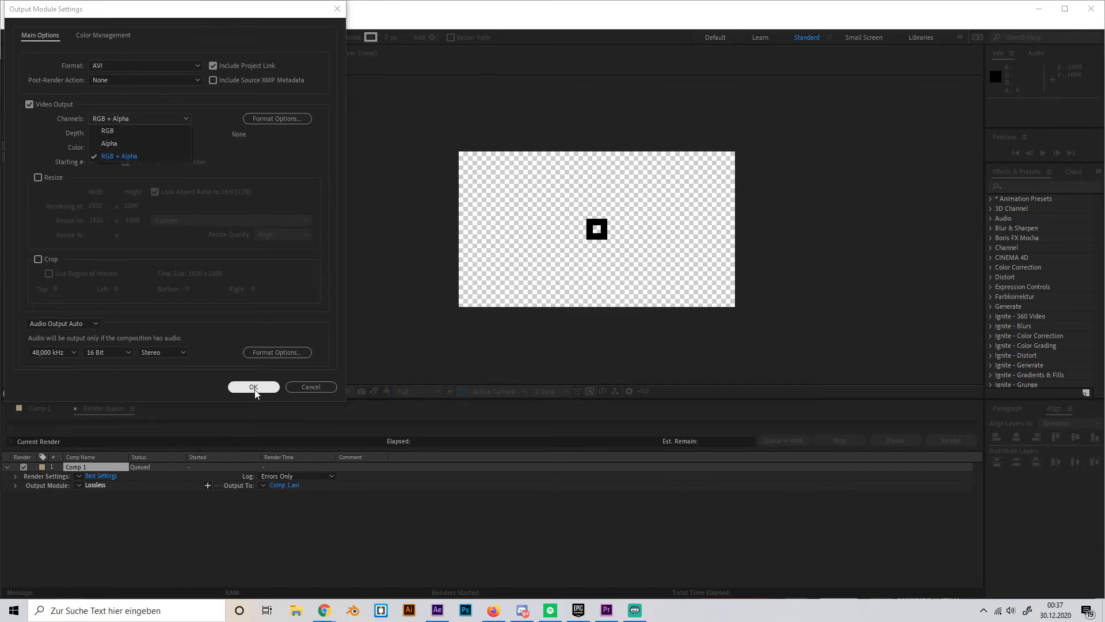
left_click(253, 387)
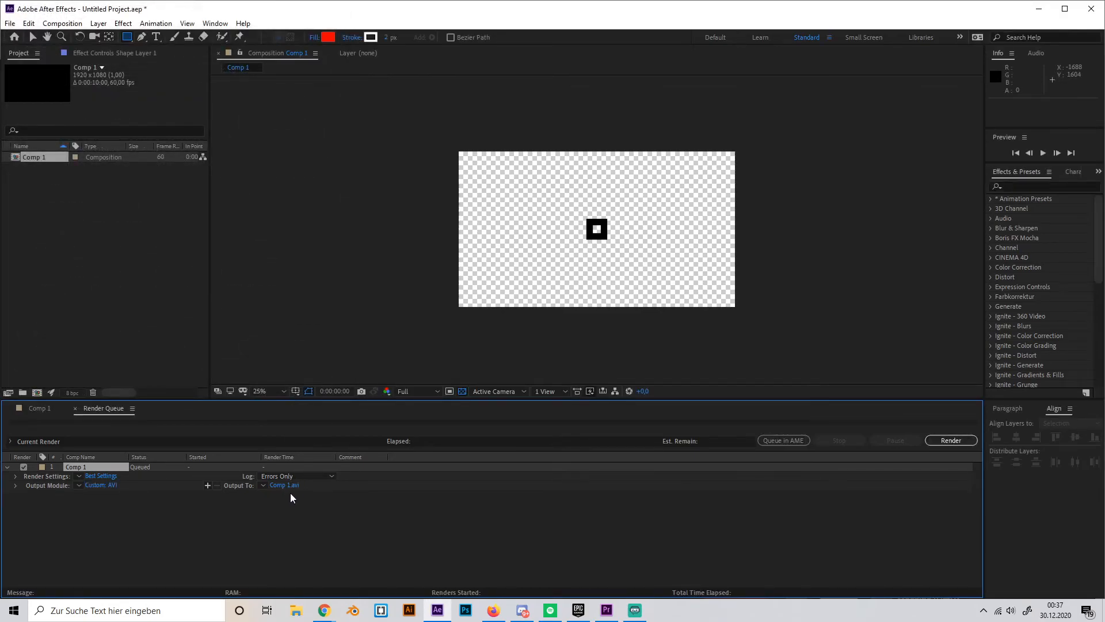